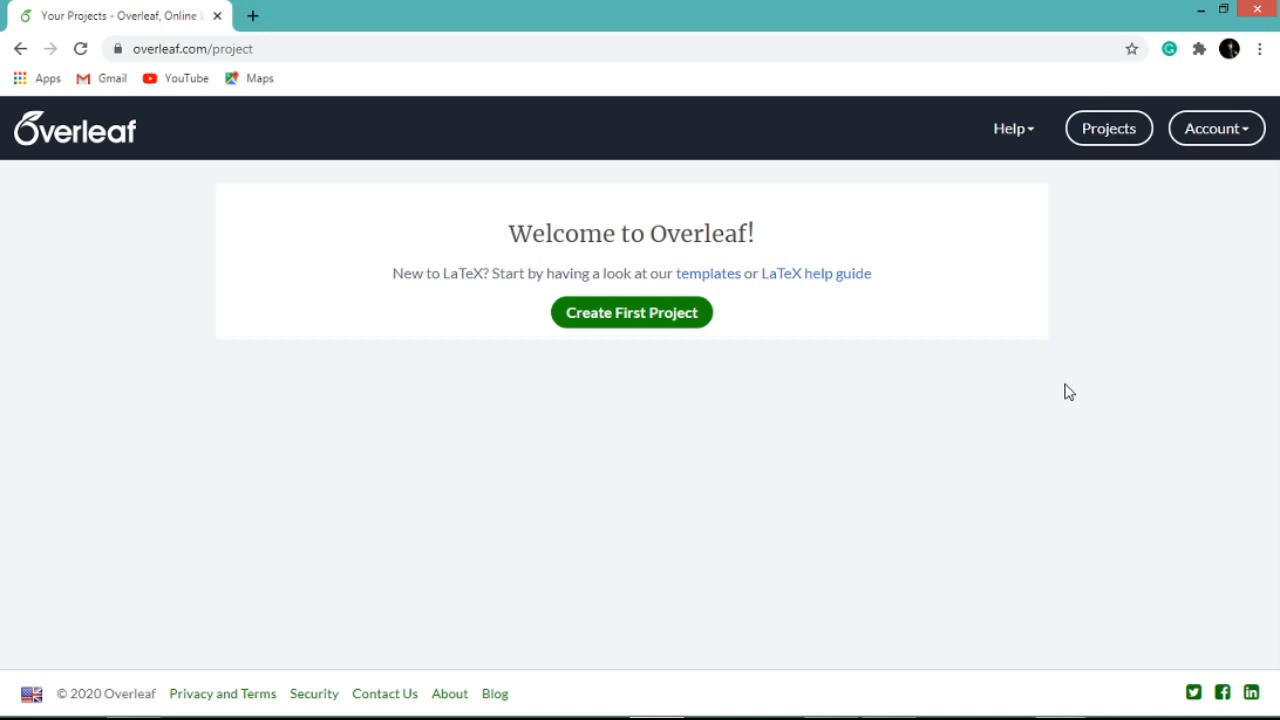
mouse_move(670, 344)
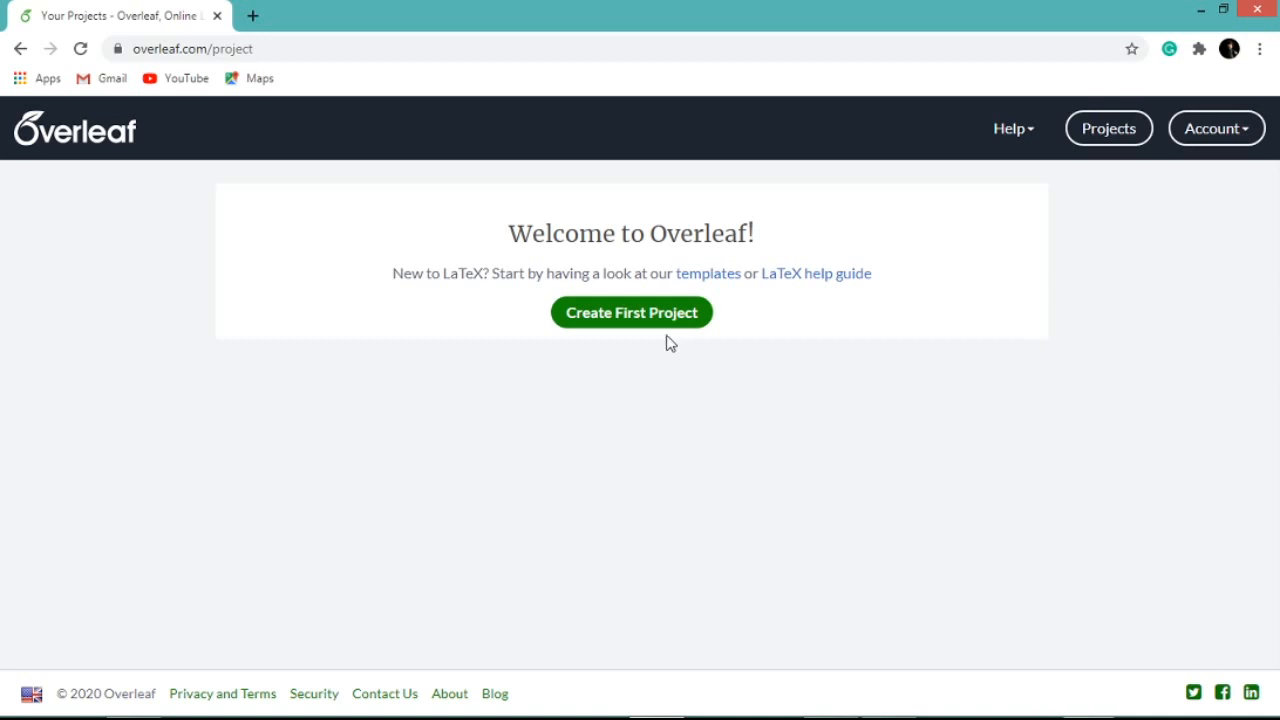
Step: Show the 'Create First Project' options on the Overleaf welcome page
left_click(632, 312)
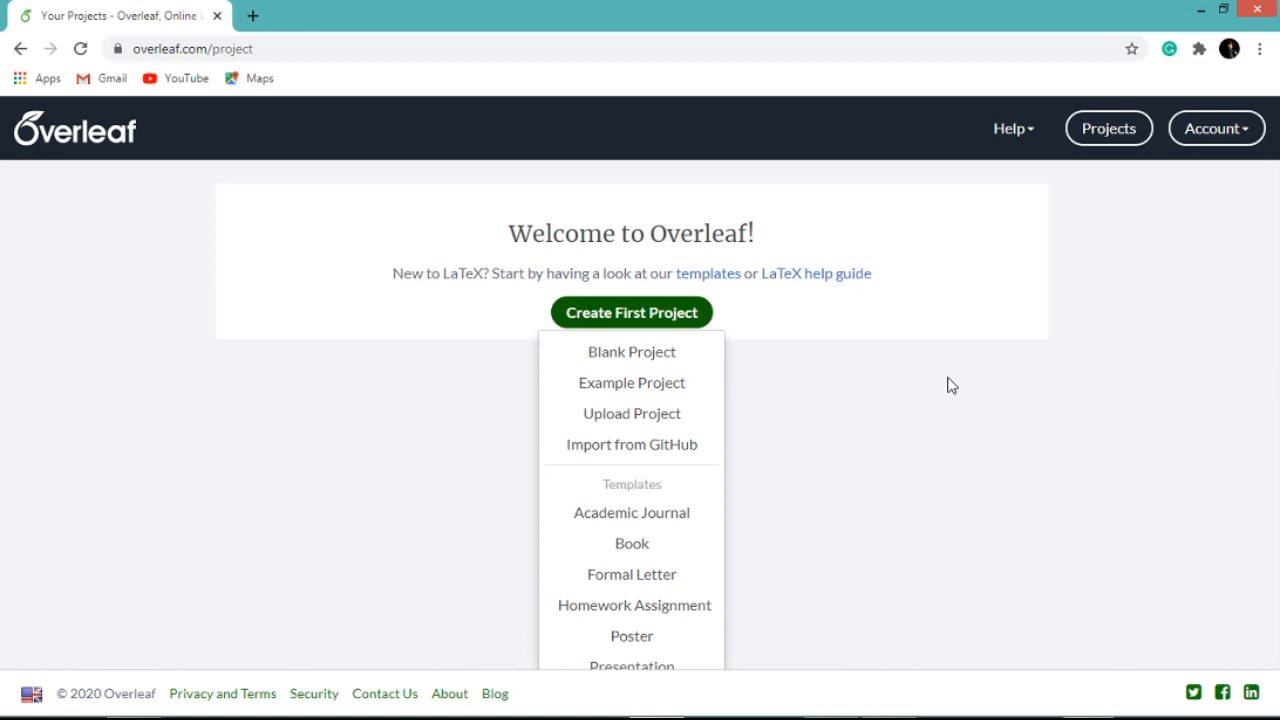
Step: Create a new blank project named 'Project 1'
left_click(632, 352)
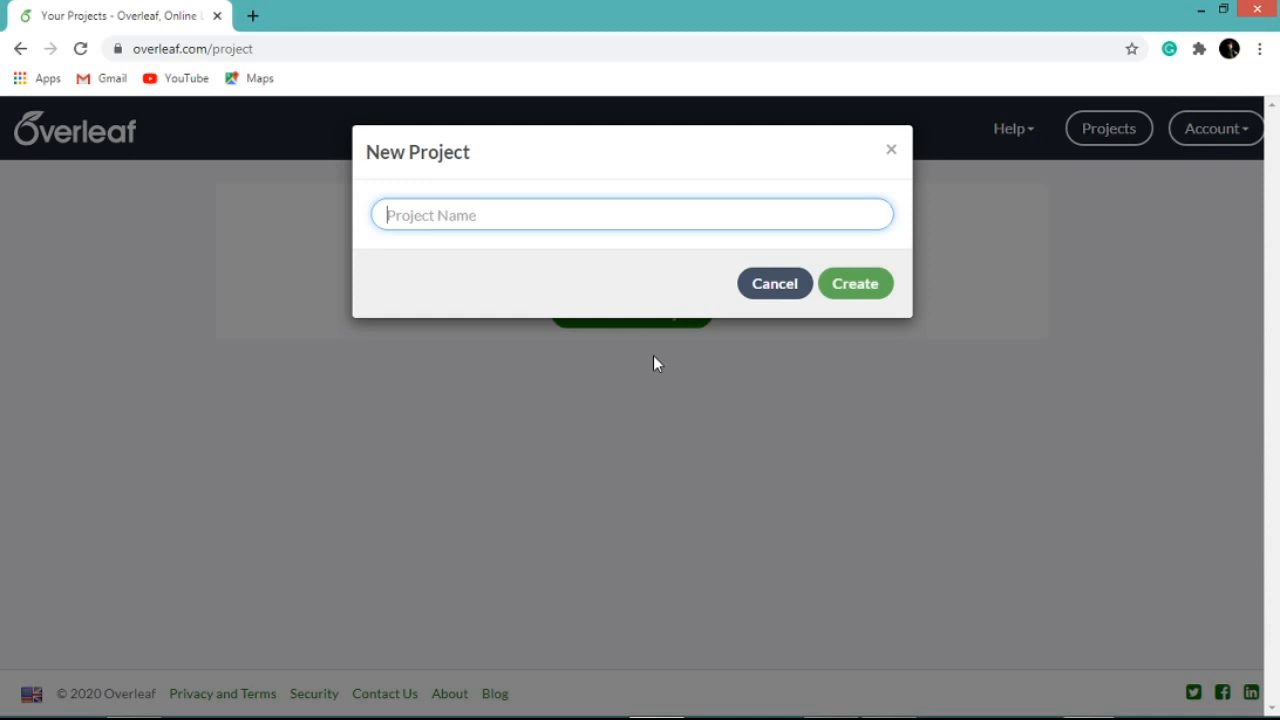
type("Project 1")
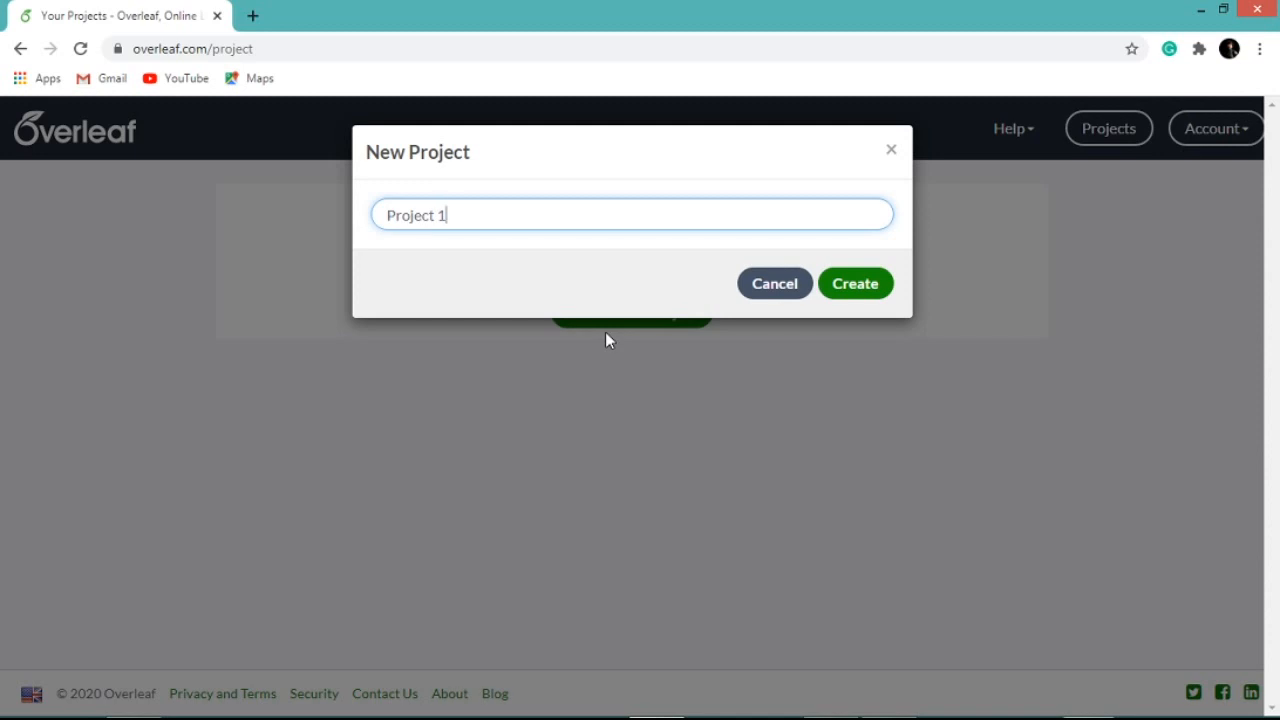
mouse_move(758, 328)
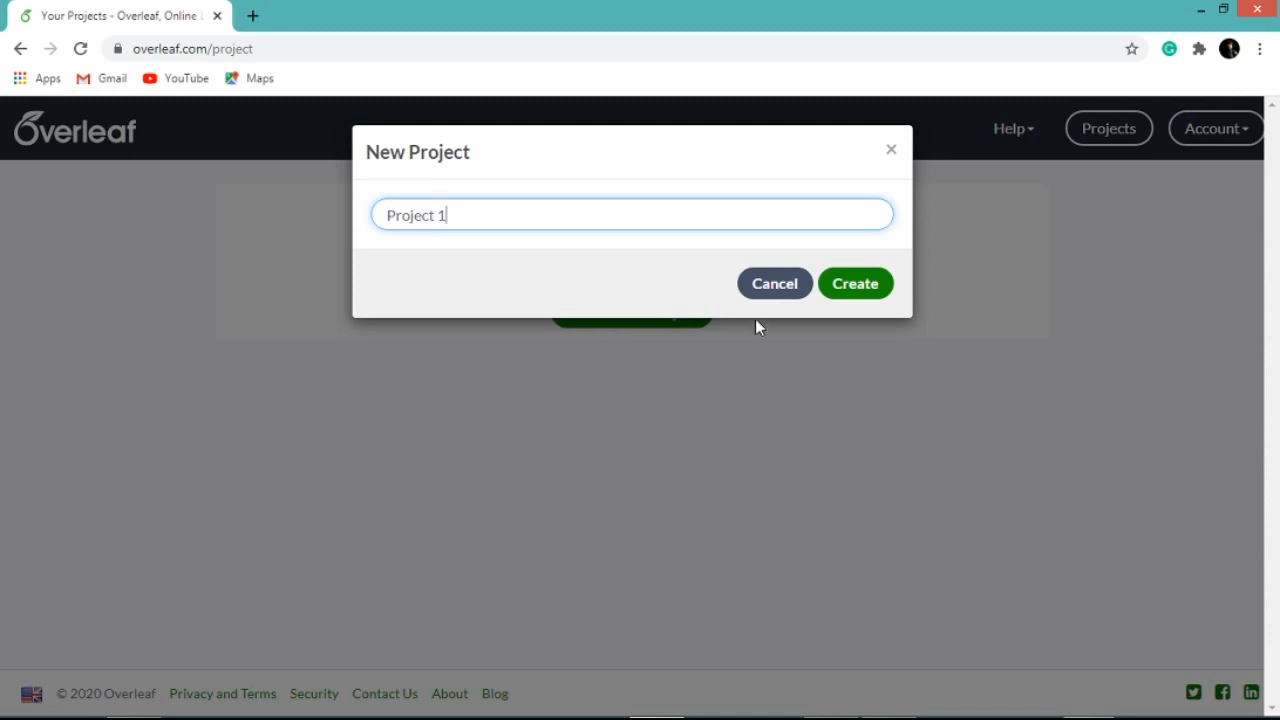
left_click(856, 284)
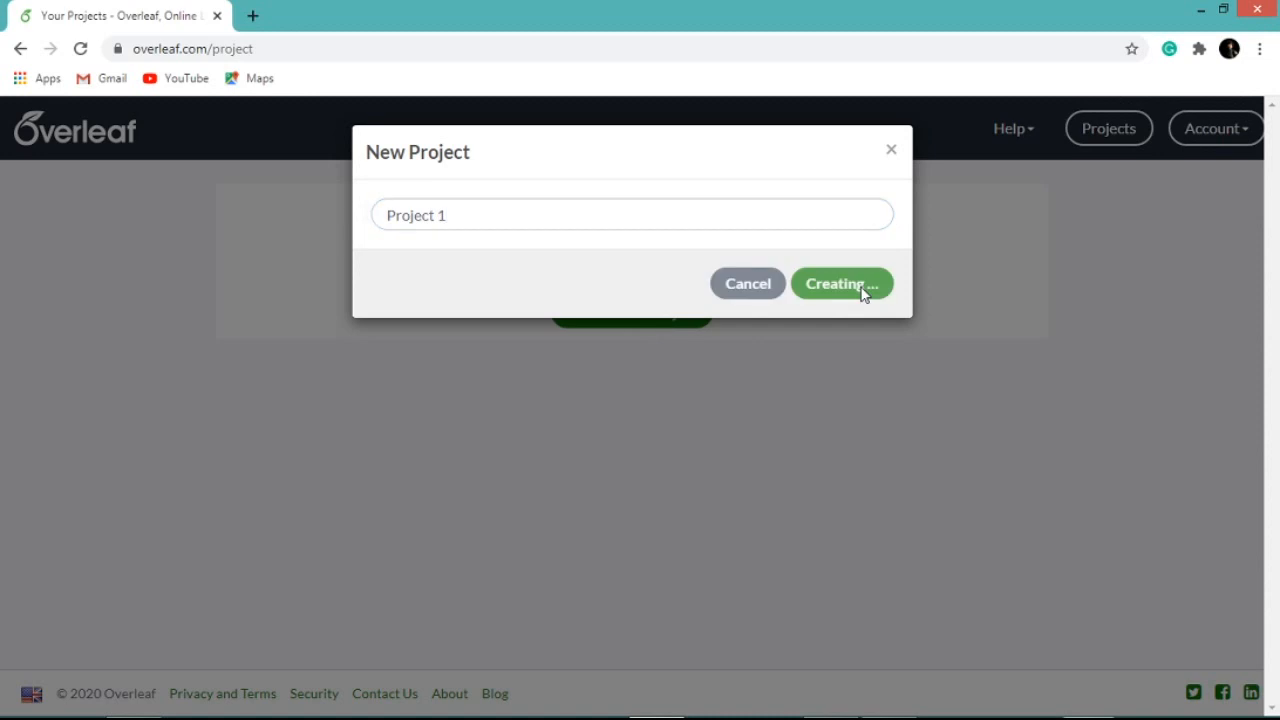
Step: Replace main.tex's template lines with the Overleaf history paragraph in the document body
left_click(840, 284)
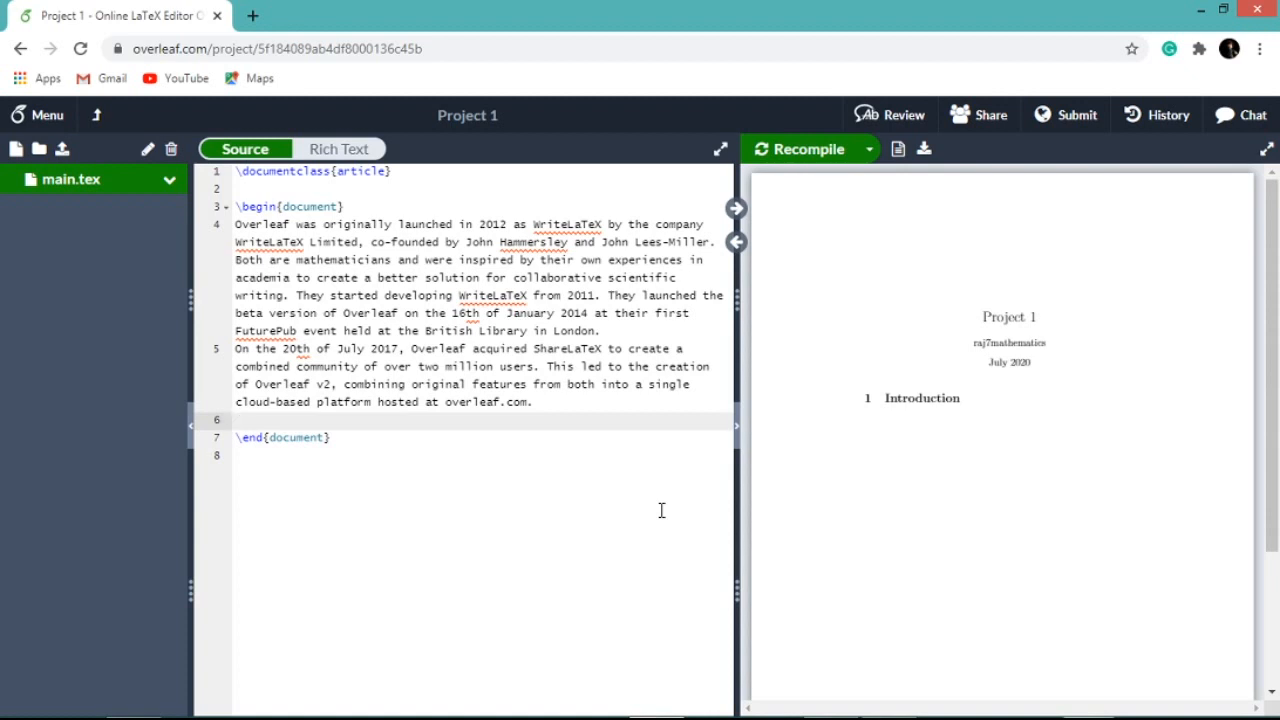
mouse_move(740, 302)
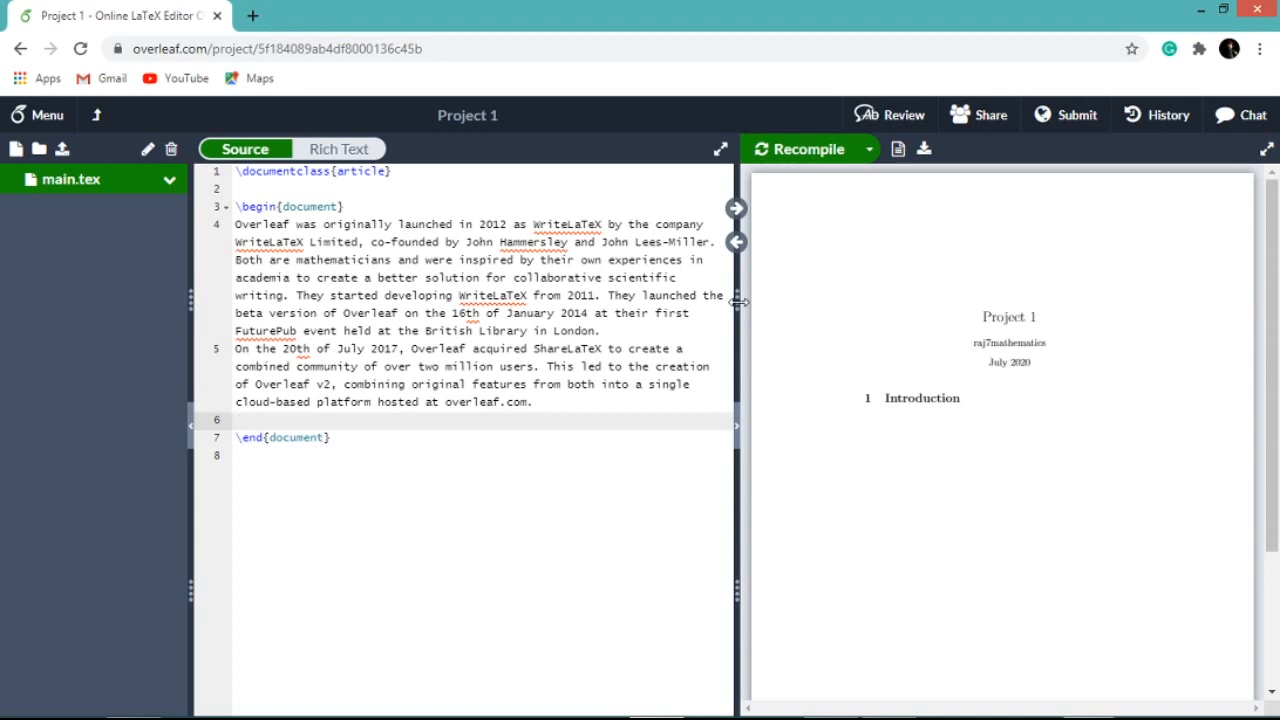
mouse_move(808, 148)
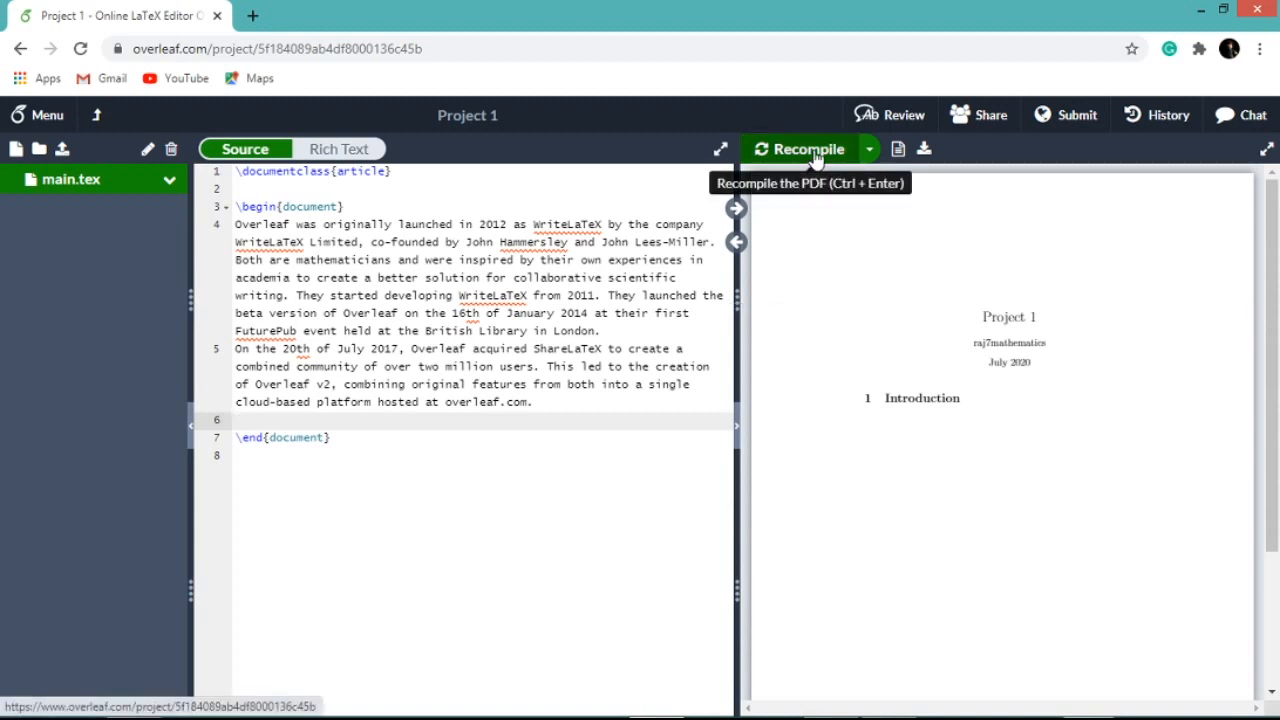
Step: Recompile the document and download the resulting Project_1.pdf
left_click(808, 148)
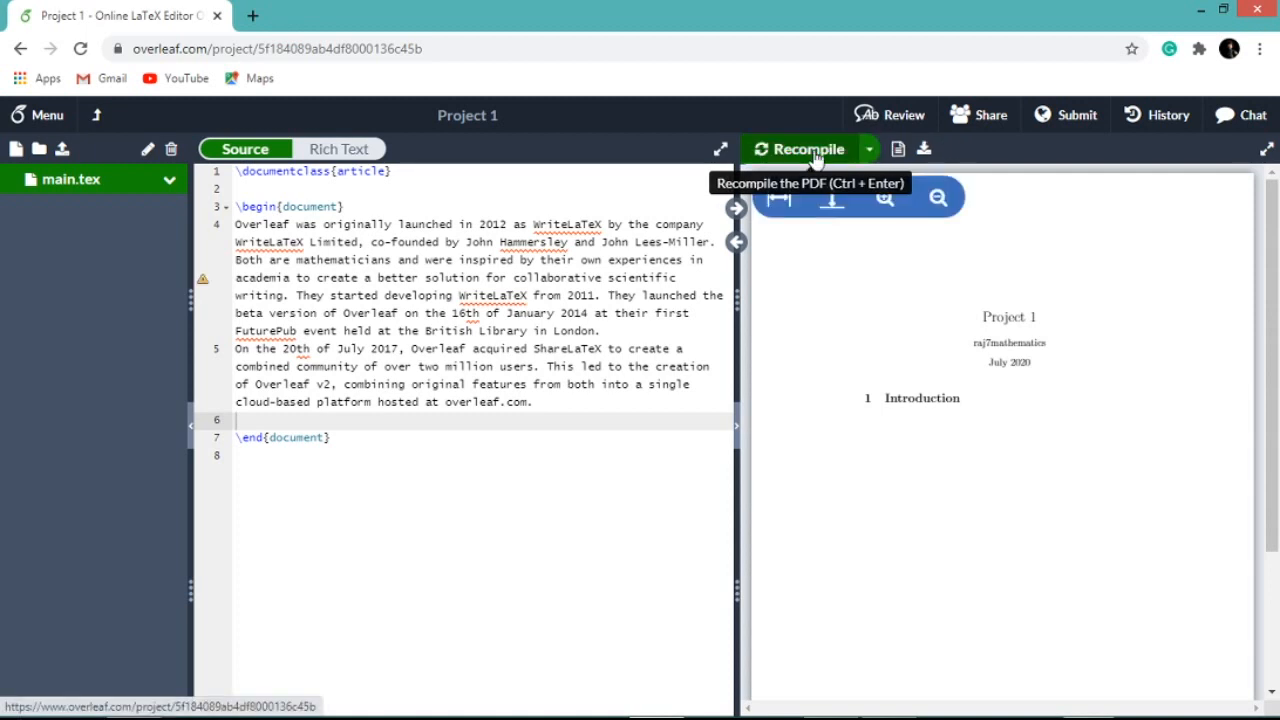
left_click(808, 148)
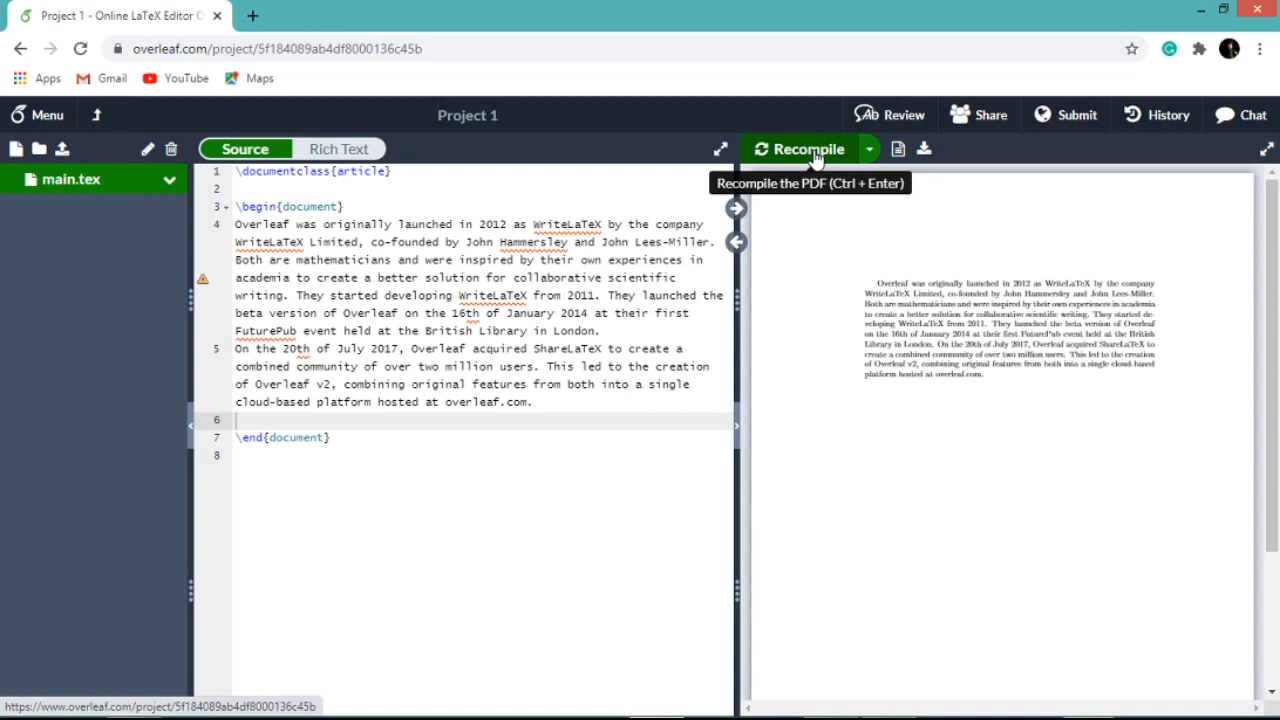
mouse_move(924, 148)
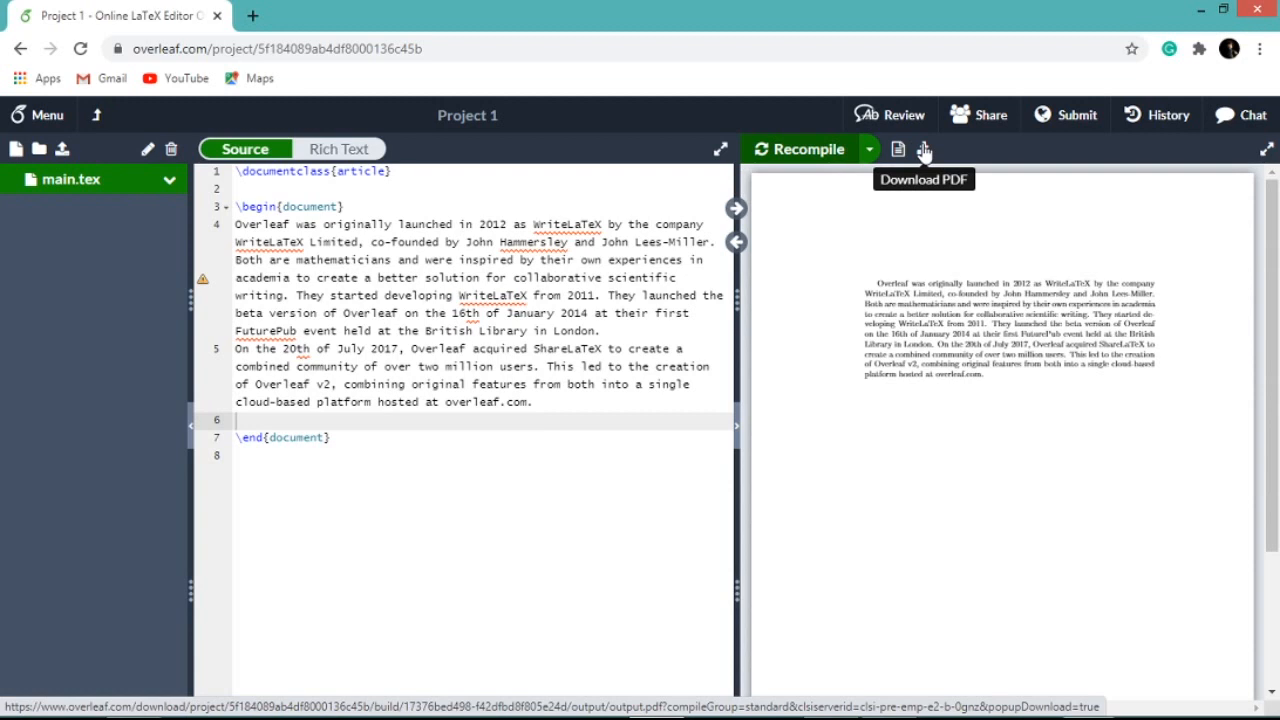
left_click(922, 148)
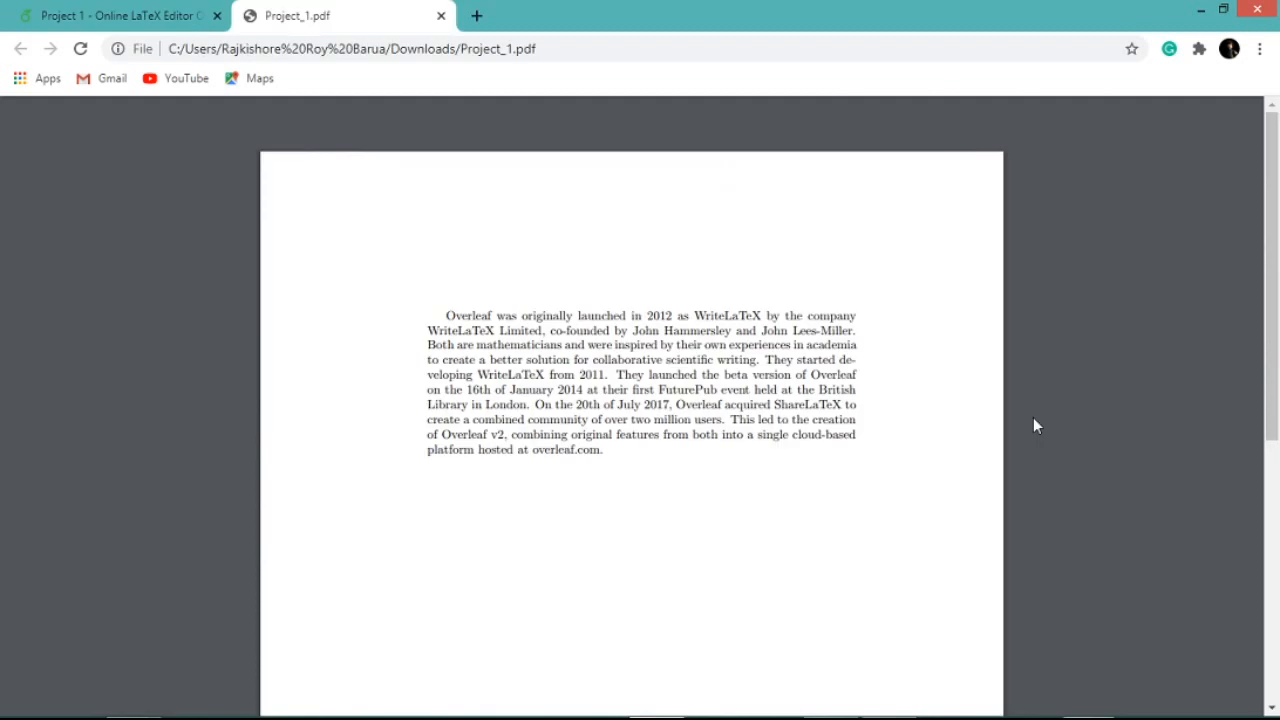